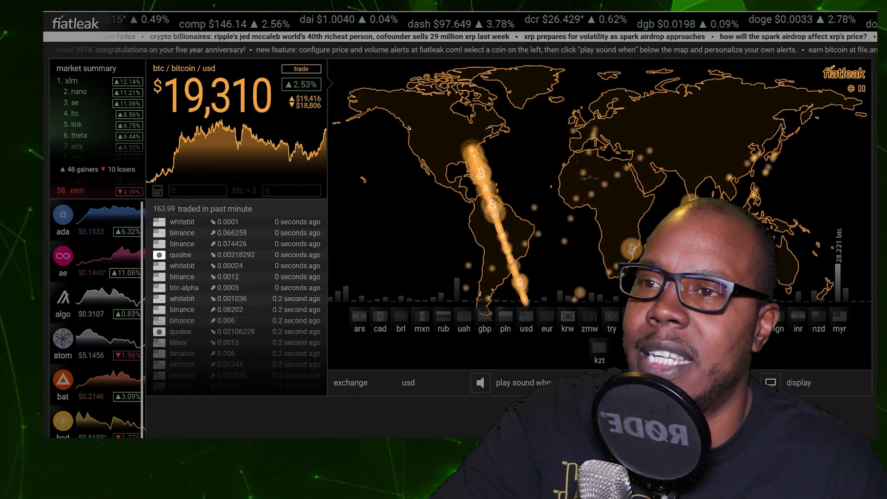
{"action": "mouse_move", "coordinate": [427, 215]}
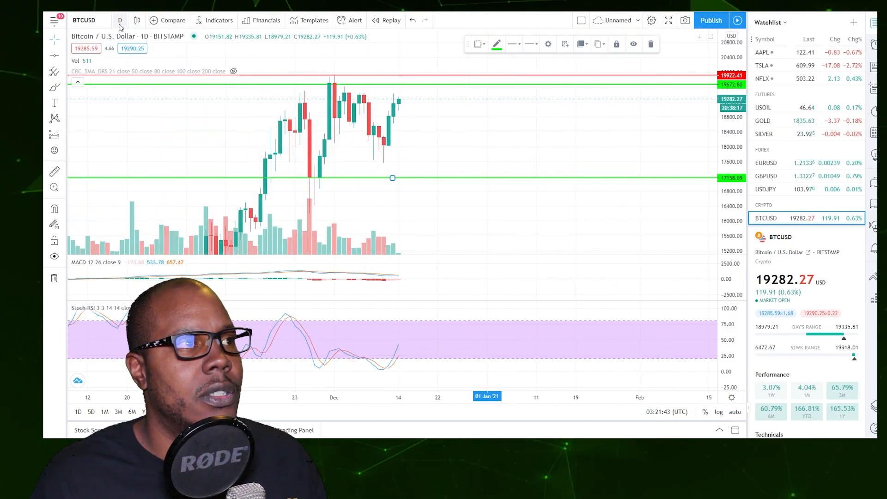
Switch the BTCUSD chart interval from 1D to 1W weekly candles
{"action": "left_click", "coordinate": [119, 20]}
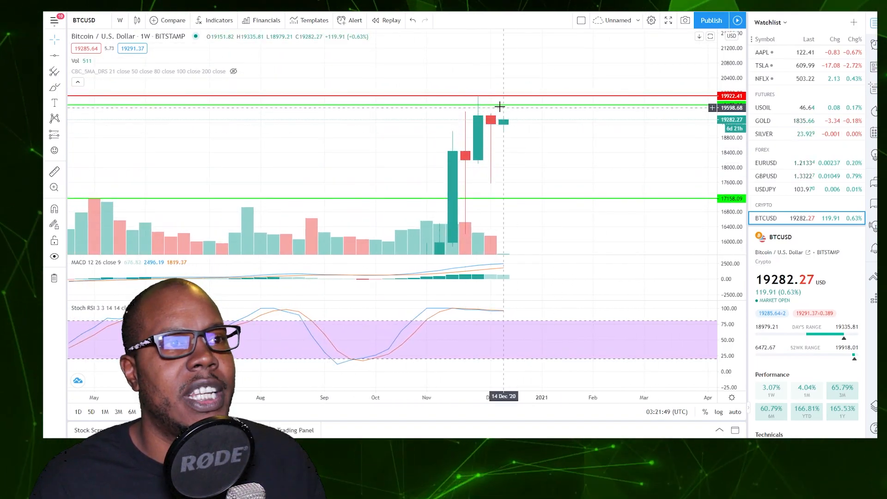
{"action": "mouse_move", "coordinate": [484, 124]}
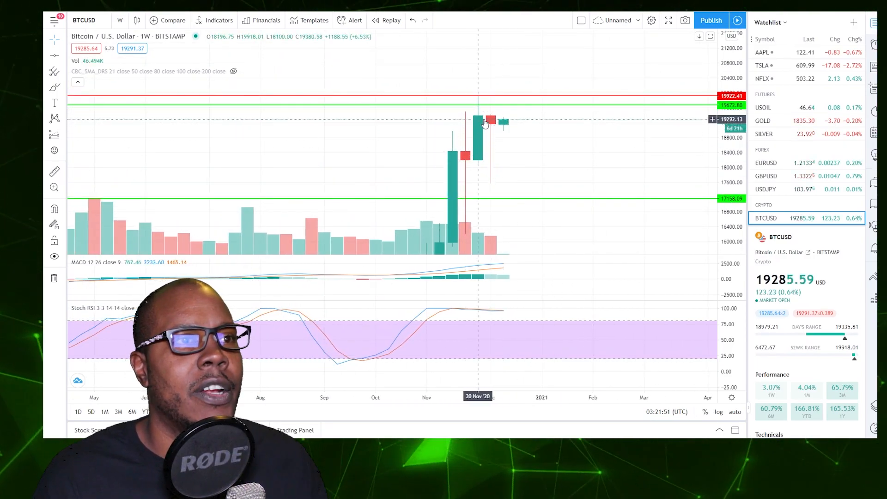
{"action": "mouse_move", "coordinate": [540, 160]}
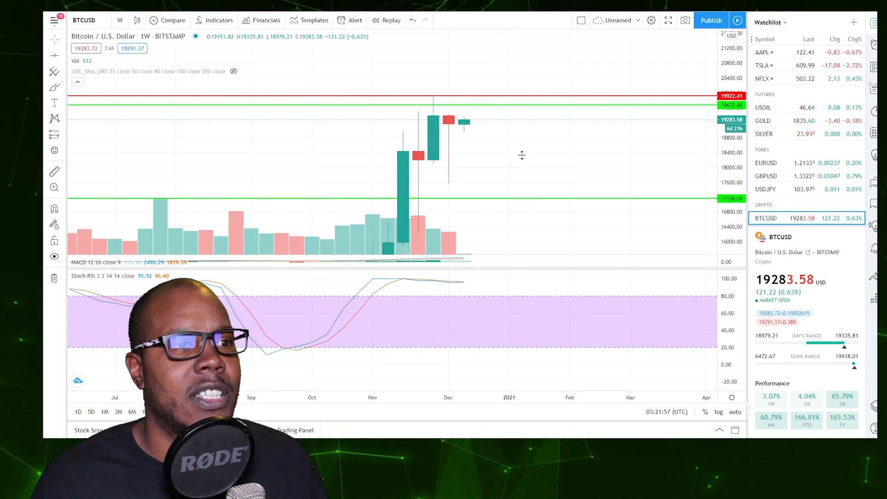
{"action": "mouse_move", "coordinate": [411, 283]}
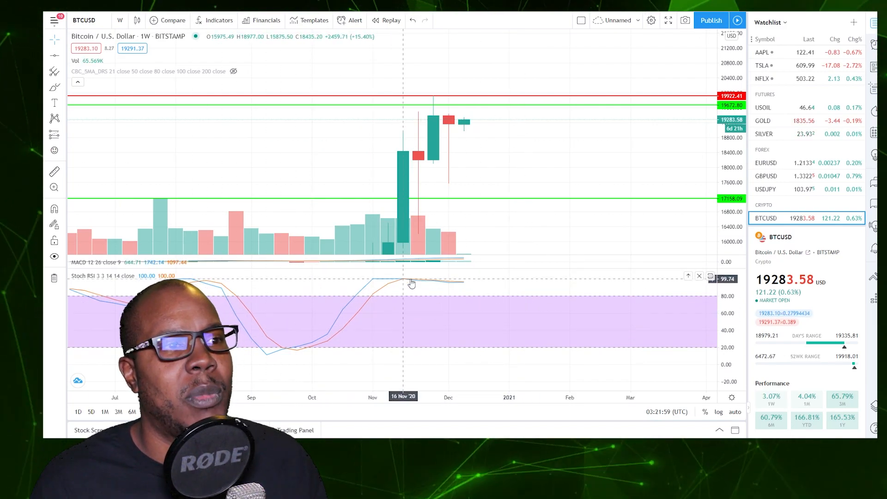
{"action": "mouse_move", "coordinate": [500, 333]}
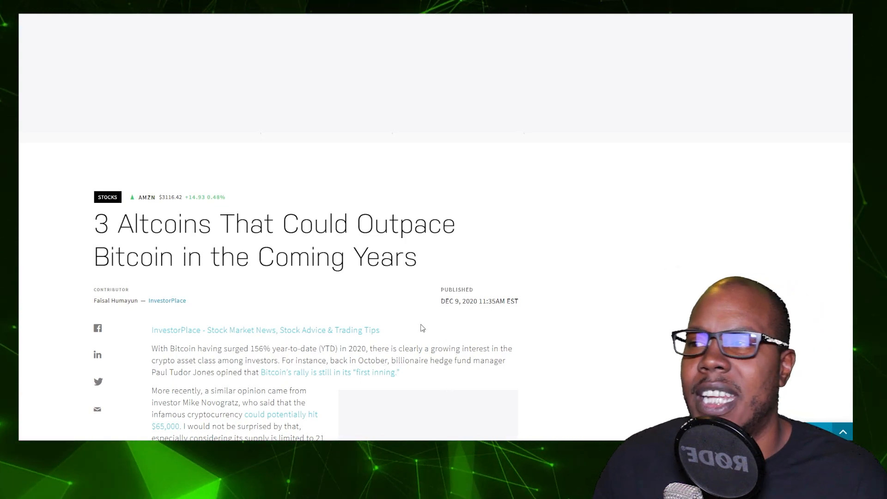
{"action": "mouse_move", "coordinate": [379, 244]}
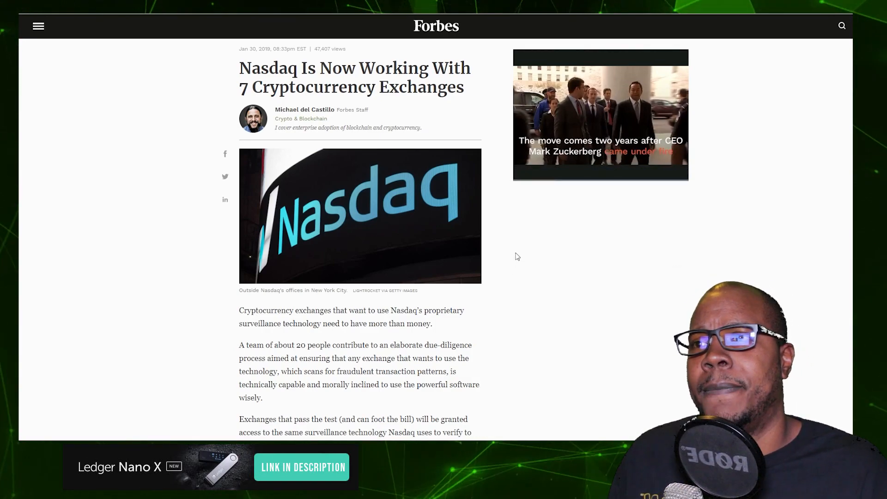
{"action": "mouse_move", "coordinate": [493, 166]}
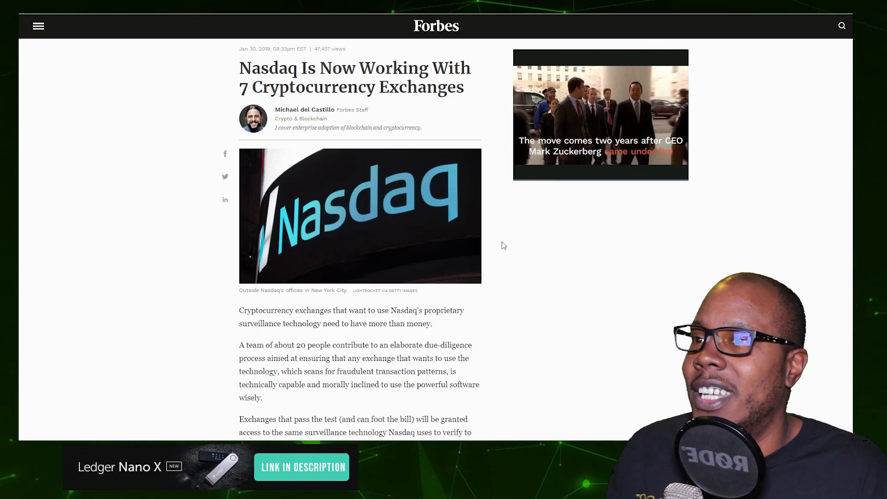
{"action": "mouse_move", "coordinate": [516, 262]}
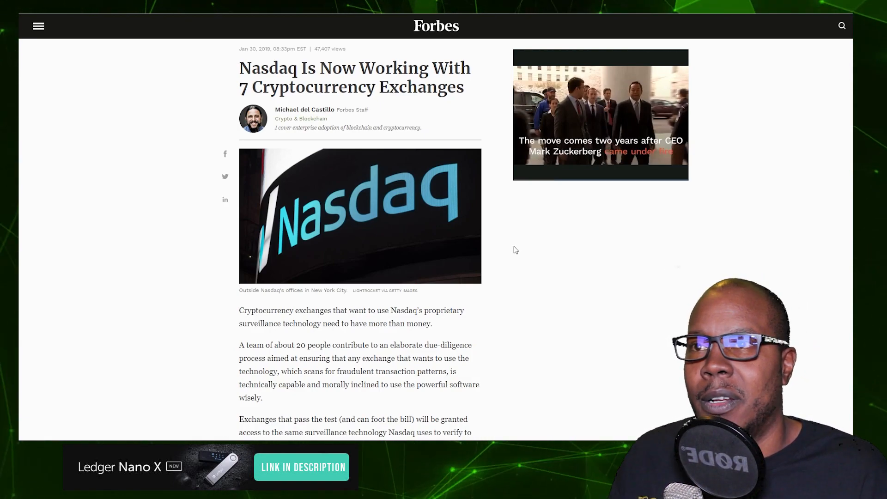
{"action": "mouse_move", "coordinate": [498, 179]}
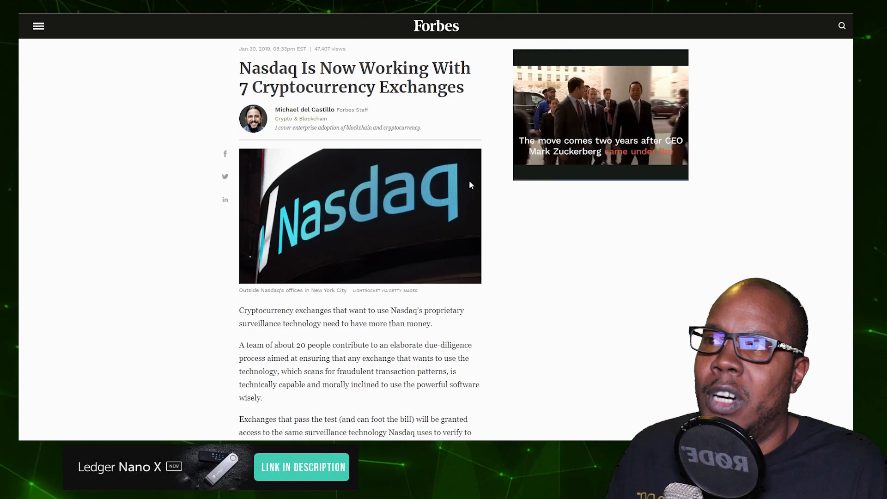
{"action": "mouse_move", "coordinate": [483, 171]}
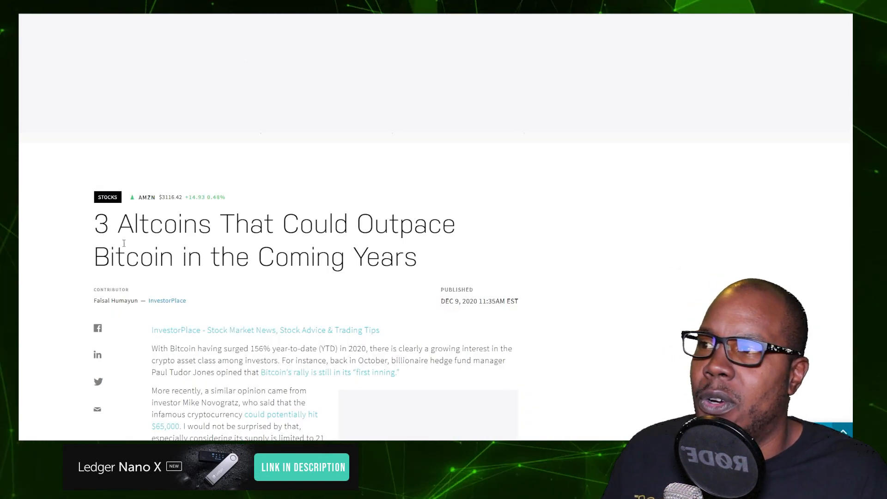
Scroll through the three crypto picks and the SingularityNet (AGI) section to the Filecoin heading
{"action": "scroll", "scroll_direction": "down", "scroll_amount": 3}
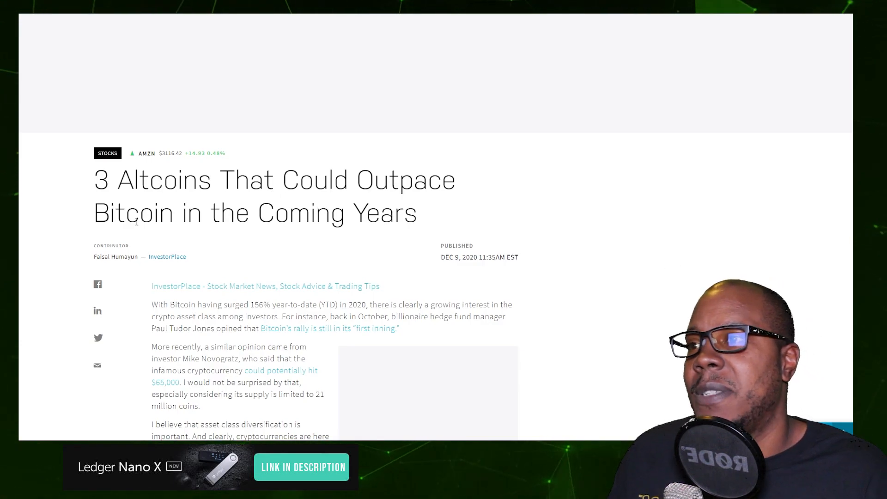
{"action": "scroll", "scroll_direction": "down", "scroll_amount": 3}
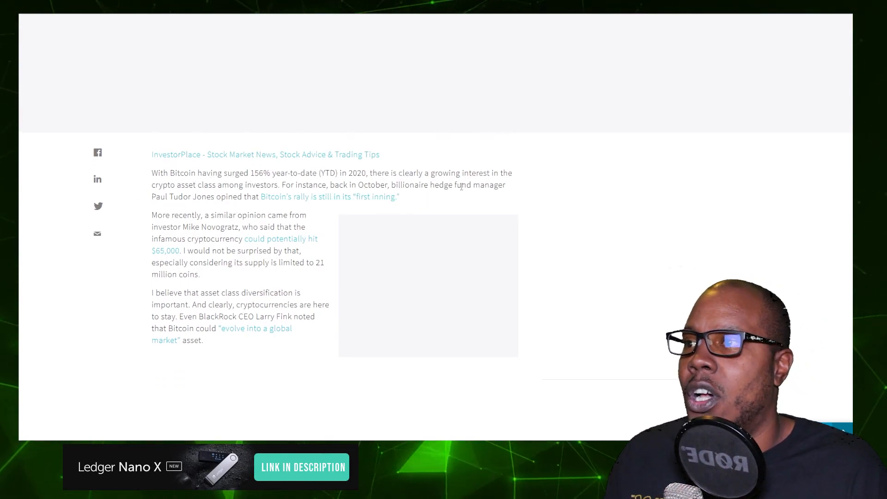
{"action": "mouse_move", "coordinate": [508, 212]}
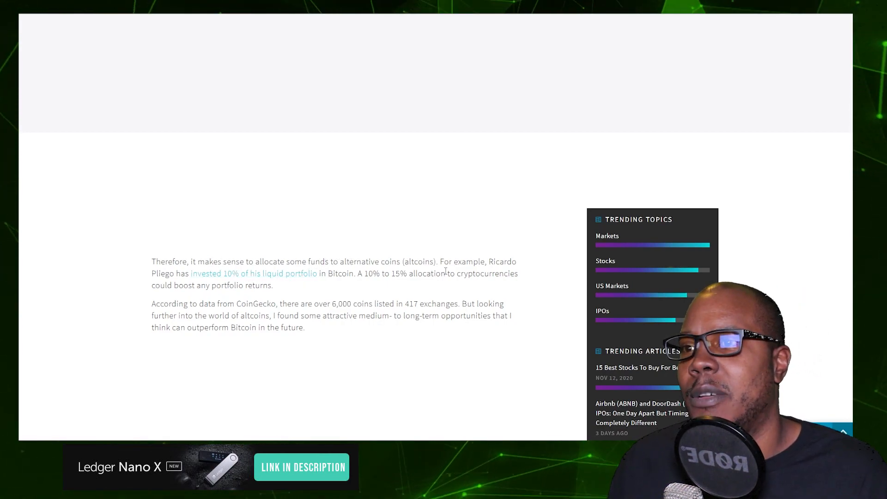
{"action": "scroll", "scroll_direction": "down", "scroll_amount": 3}
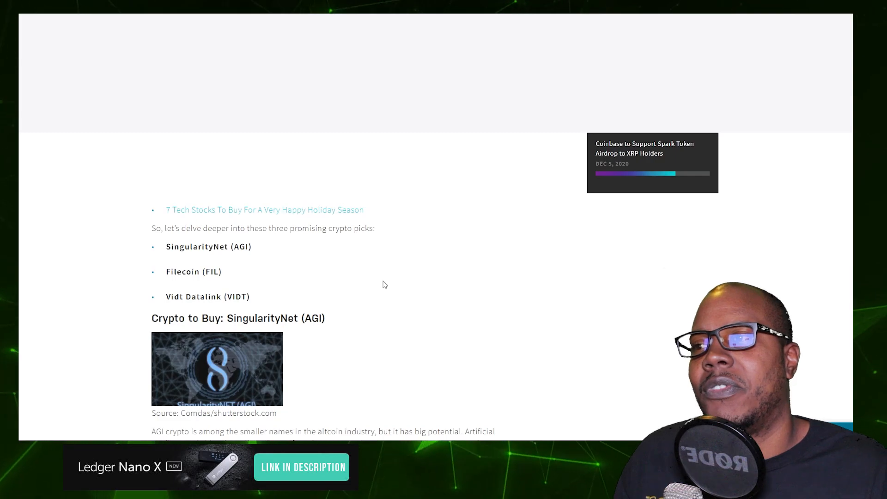
{"action": "mouse_move", "coordinate": [376, 275]}
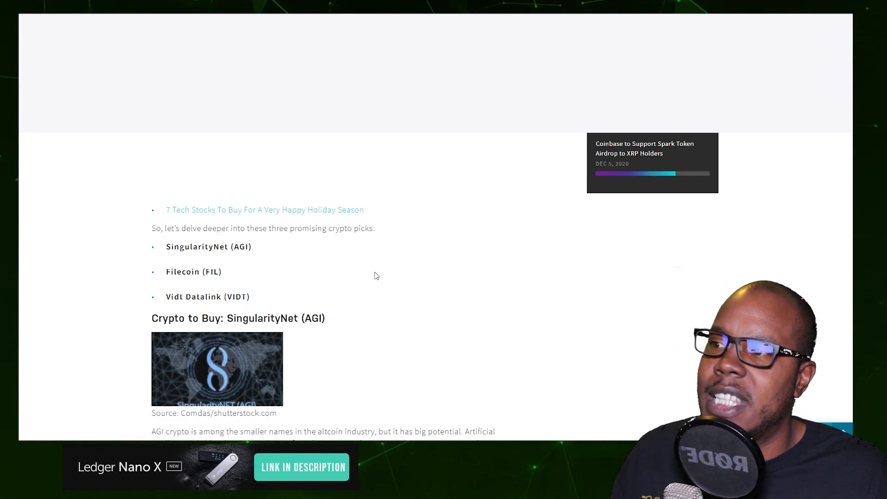
{"action": "scroll", "scroll_direction": "down", "scroll_amount": 3}
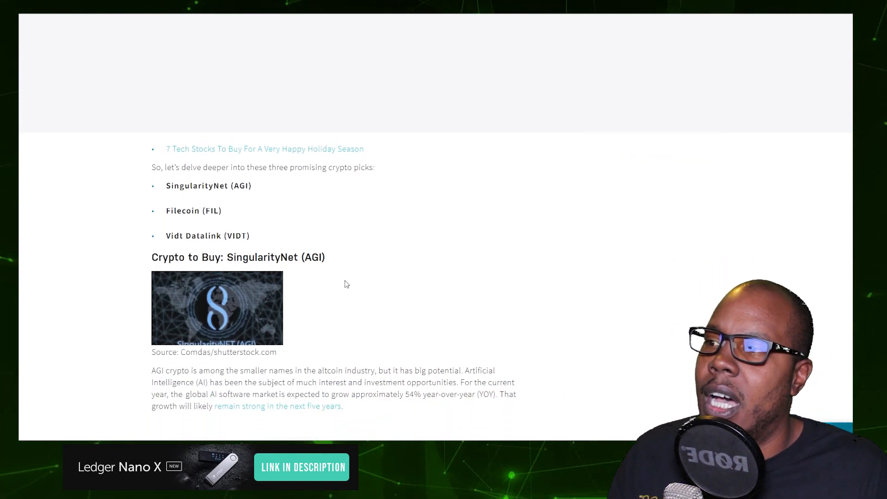
{"action": "scroll", "scroll_direction": "down", "scroll_amount": 3}
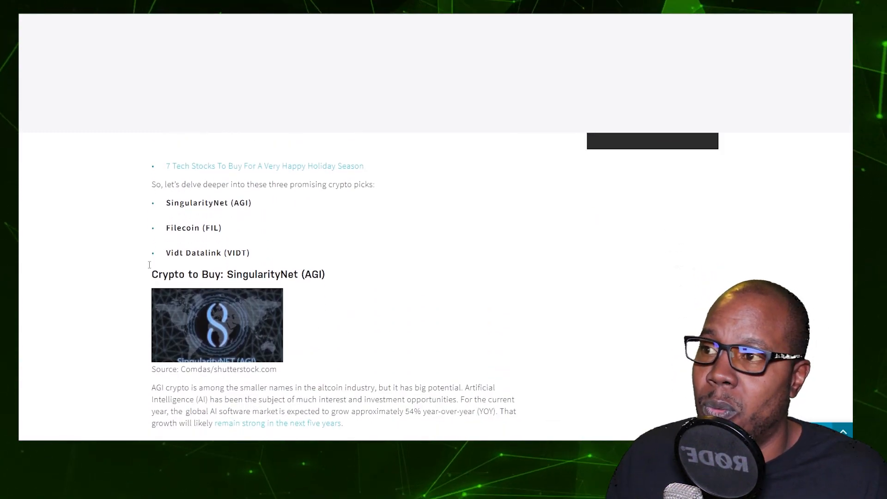
{"action": "scroll", "scroll_direction": "down", "scroll_amount": 3}
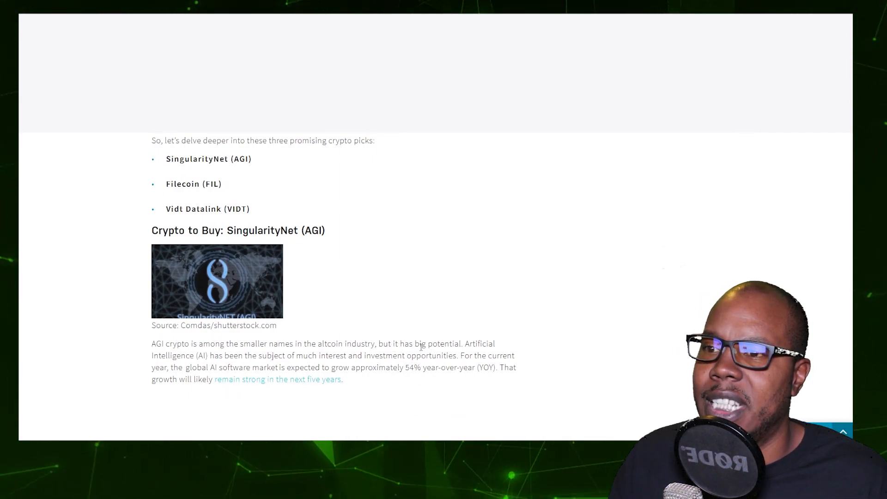
{"action": "scroll", "scroll_direction": "down", "scroll_amount": 3}
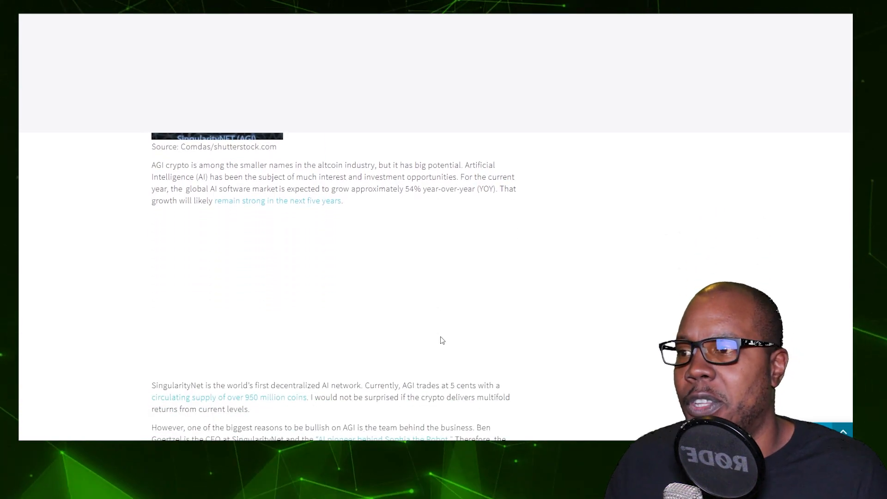
{"action": "scroll", "scroll_direction": "down", "scroll_amount": 3}
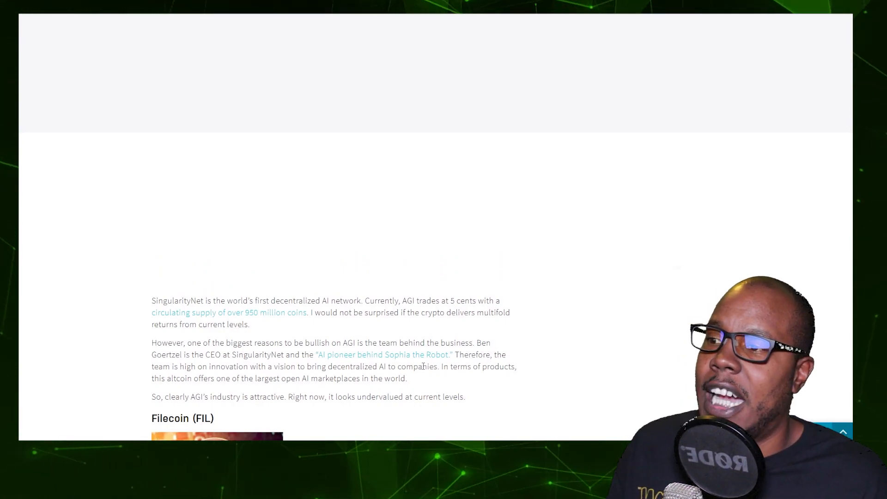
{"action": "mouse_move", "coordinate": [534, 373]}
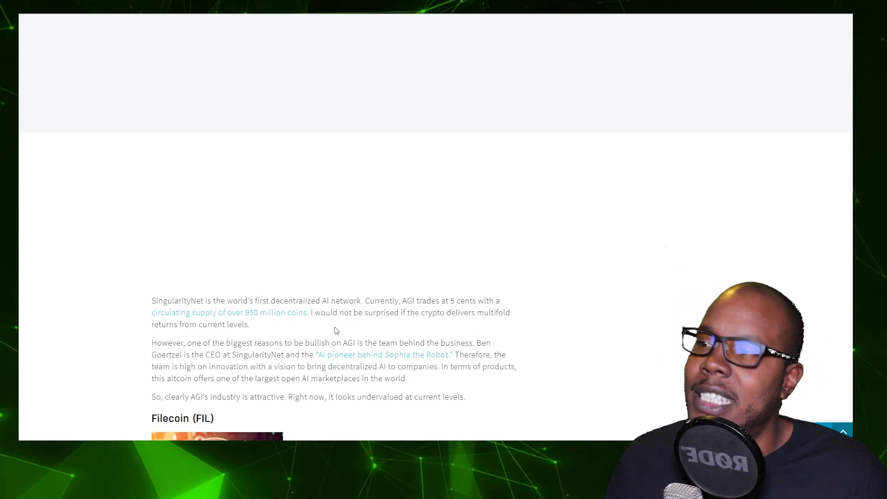
{"action": "mouse_move", "coordinate": [314, 328]}
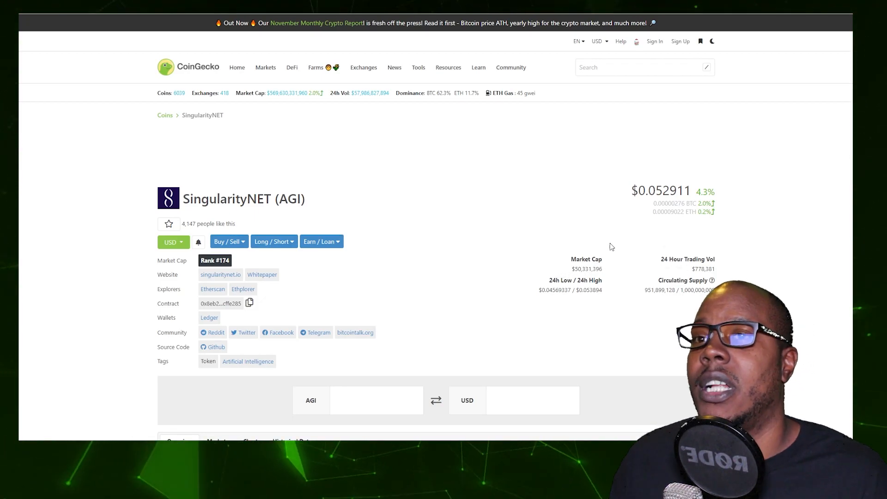
{"action": "mouse_move", "coordinate": [658, 244]}
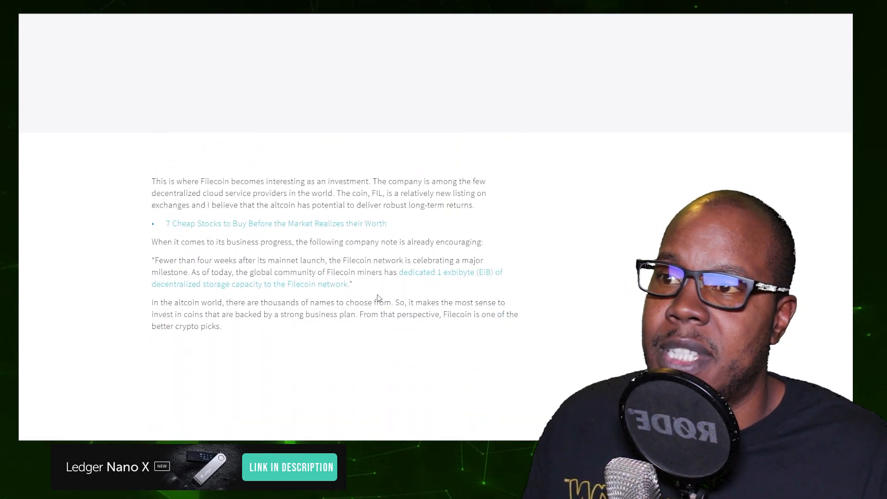
Scroll past the Filecoin discussion into the Vidt Datalink (VIDT) section and its supply details
{"action": "scroll", "scroll_direction": "down", "scroll_amount": 3}
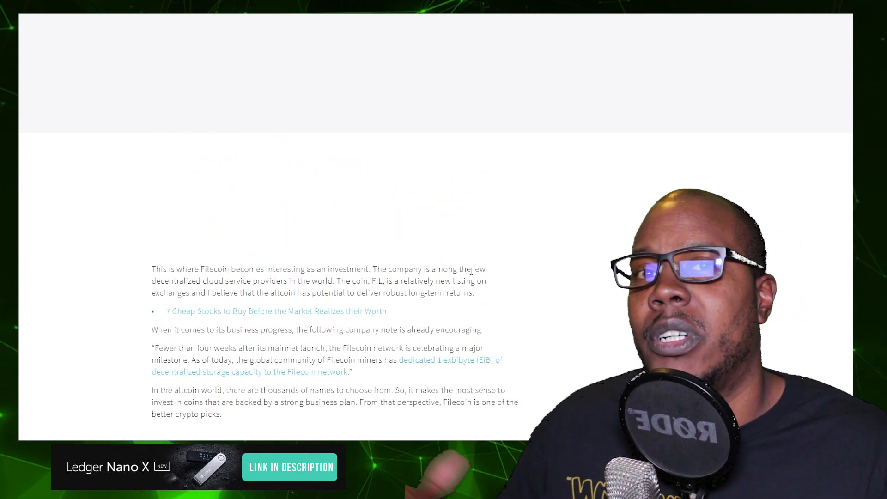
{"action": "scroll", "scroll_direction": "down", "scroll_amount": 3}
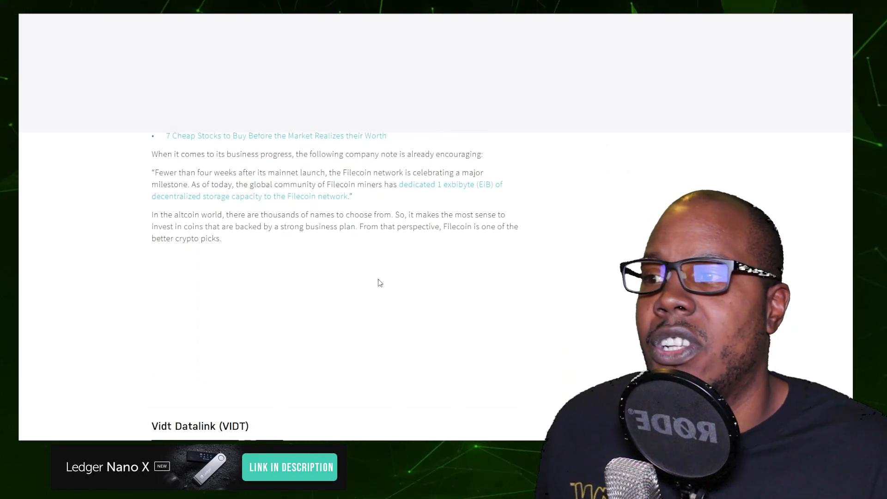
{"action": "scroll", "scroll_direction": "down", "scroll_amount": 3}
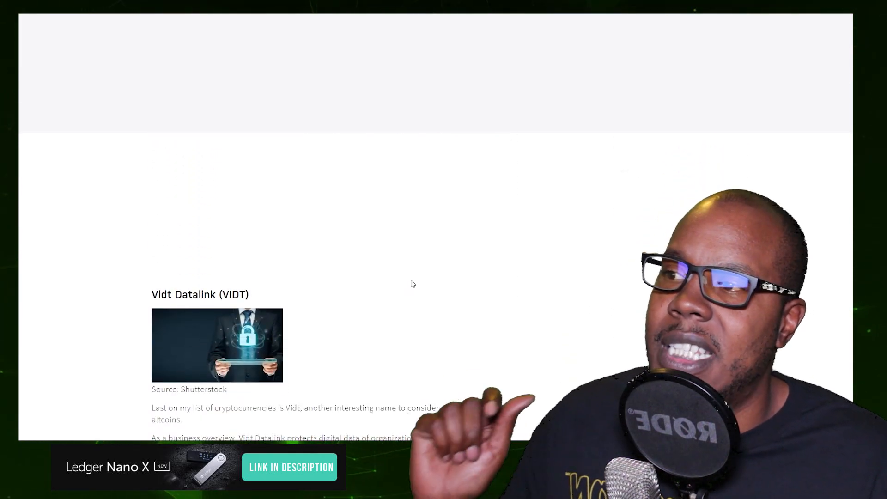
{"action": "scroll", "scroll_direction": "down", "scroll_amount": 3}
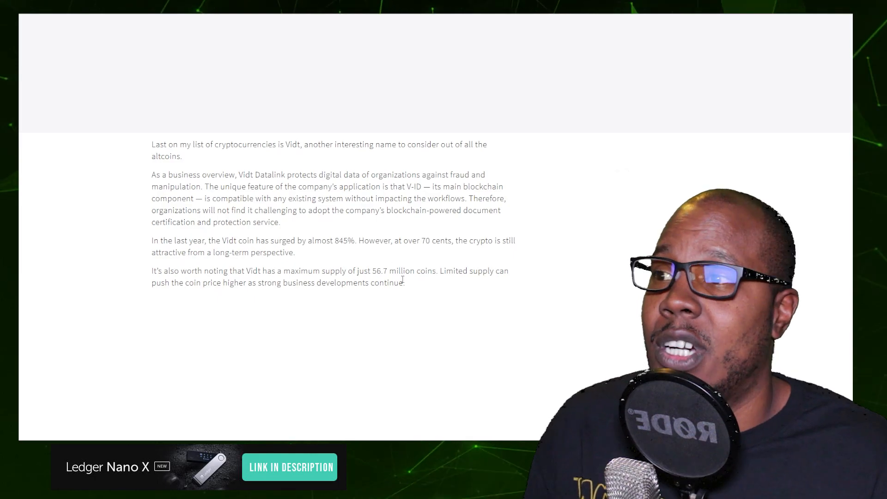
{"action": "mouse_move", "coordinate": [456, 259]}
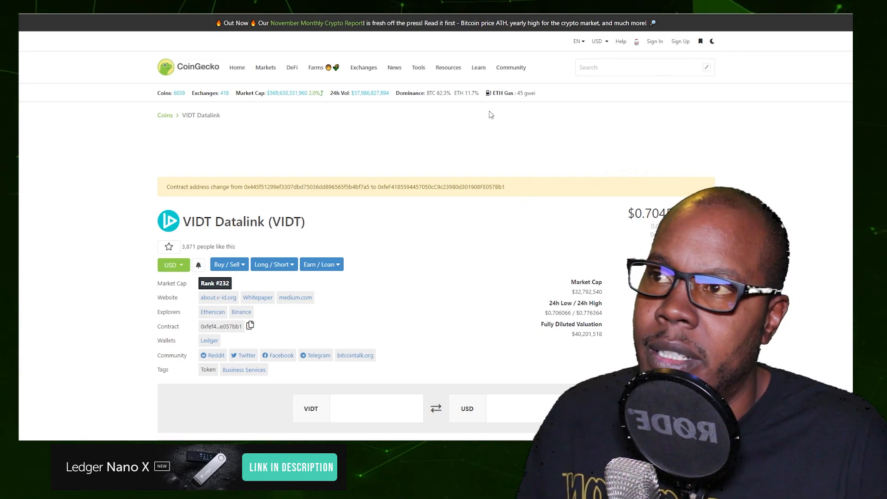
{"action": "mouse_move", "coordinate": [287, 129]}
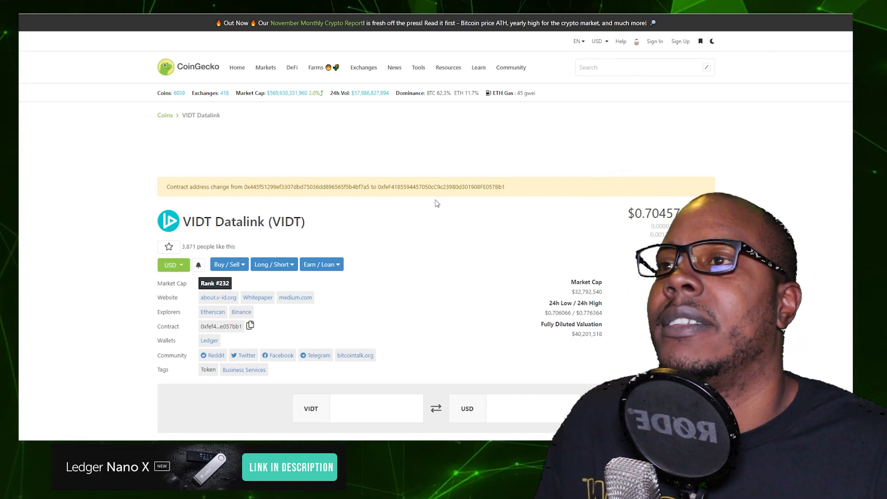
{"action": "mouse_move", "coordinate": [515, 158]}
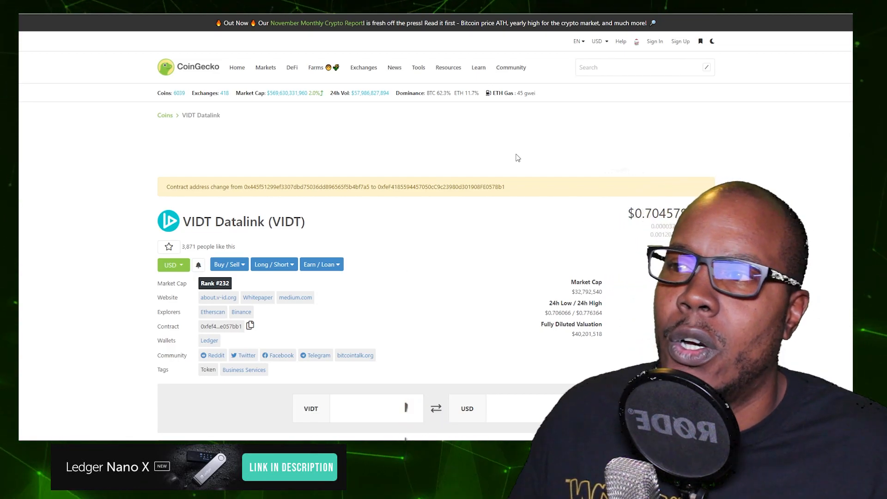
{"action": "mouse_move", "coordinate": [475, 117]}
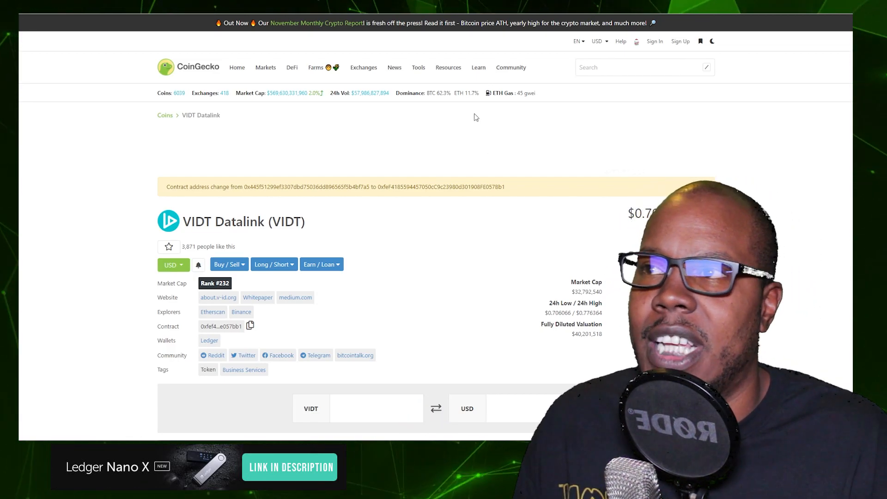